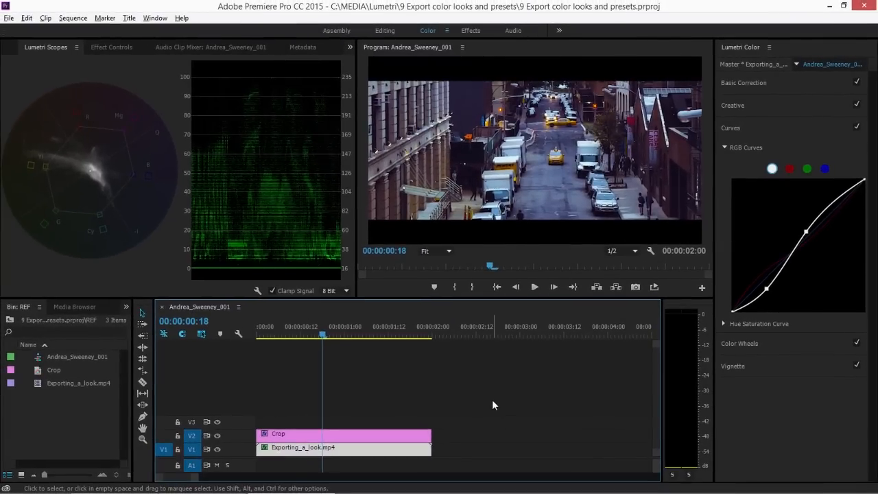
mouse_move(480, 444)
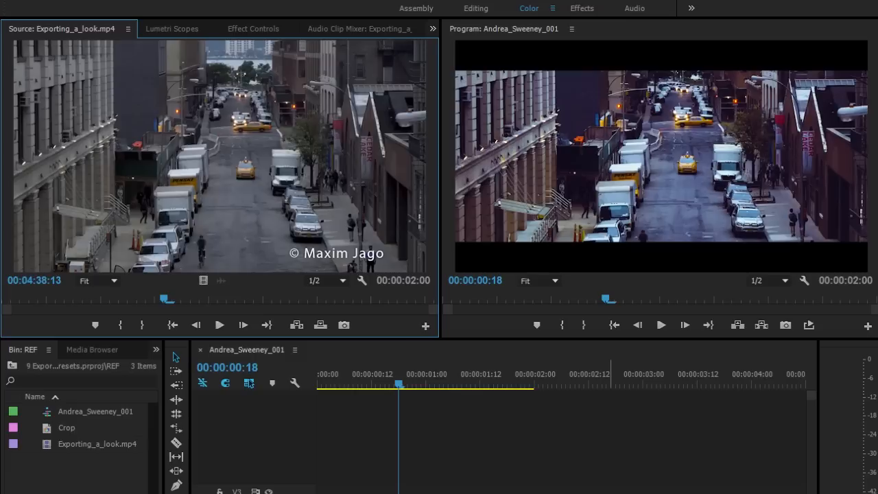
mouse_move(676, 160)
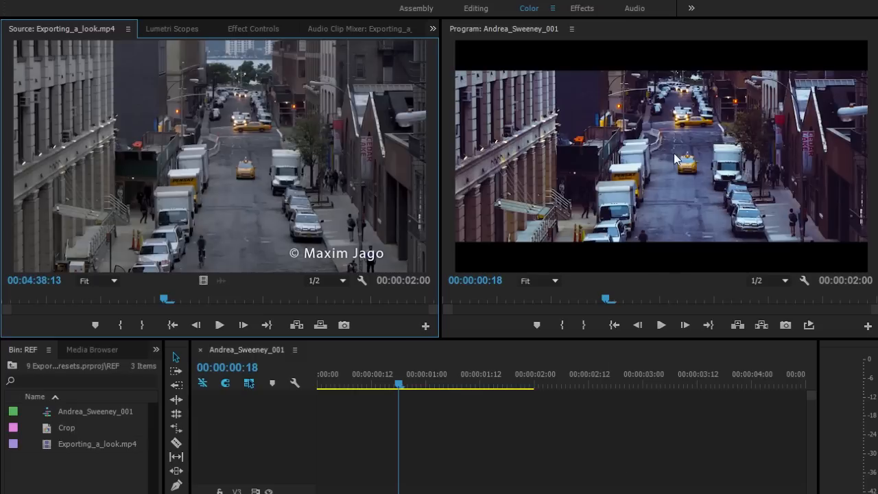
mouse_move(632, 227)
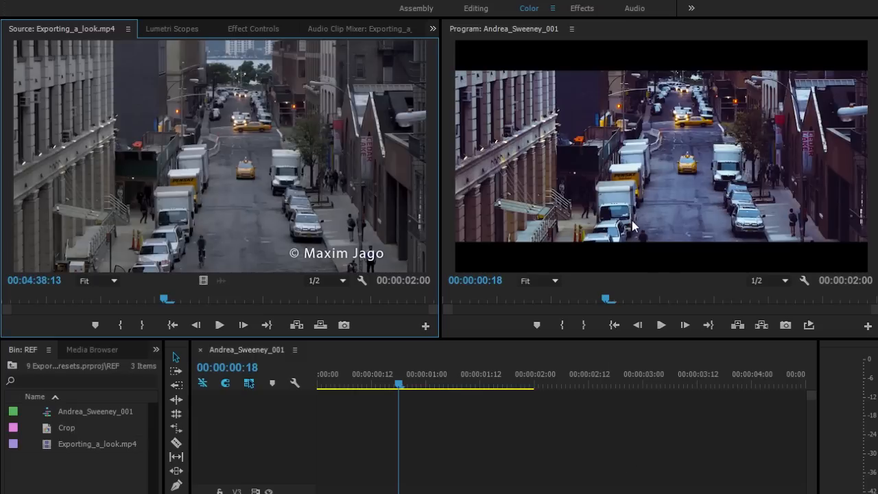
mouse_move(565, 456)
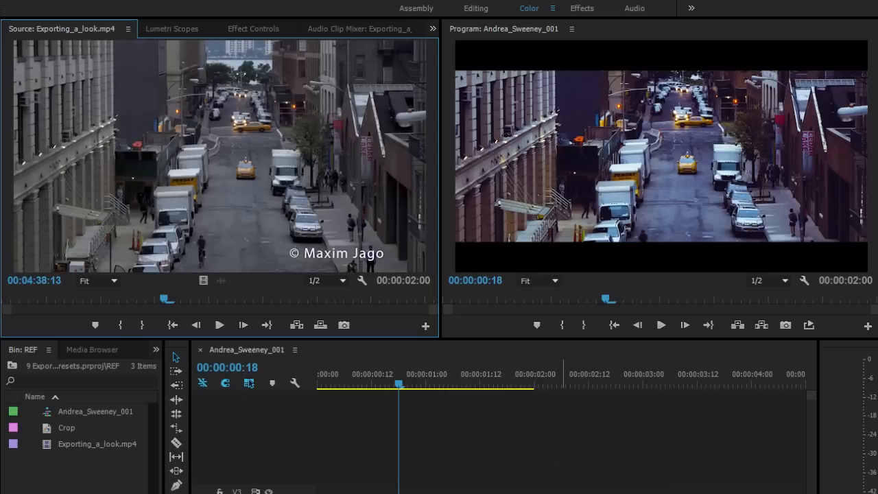
mouse_move(570, 460)
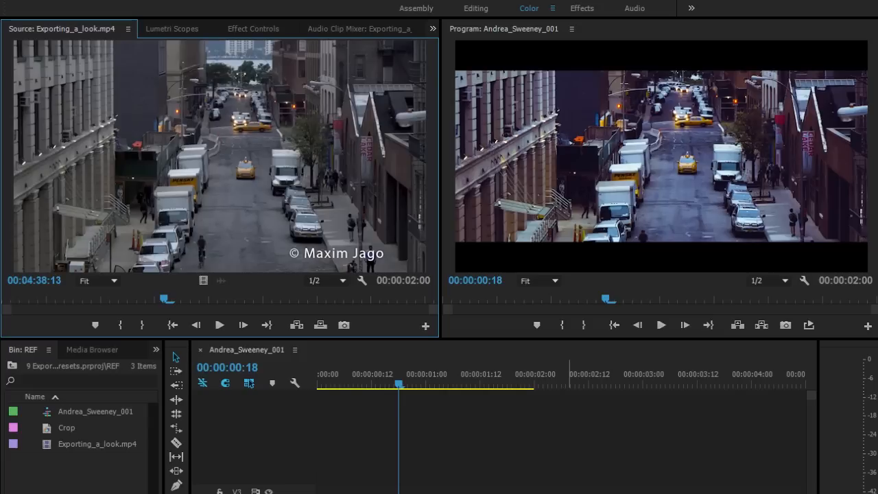
Start saving the clip's Lumetri Color effect as a preset from Effect Controls
left_click(253, 28)
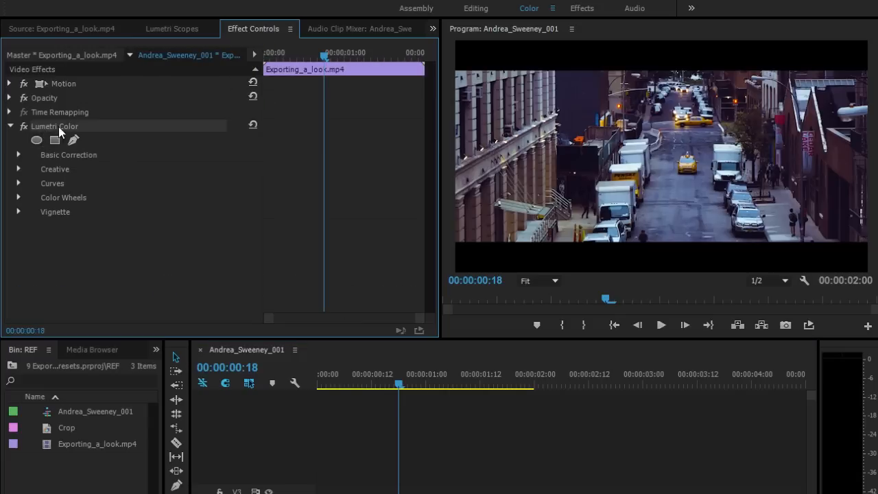
mouse_move(107, 134)
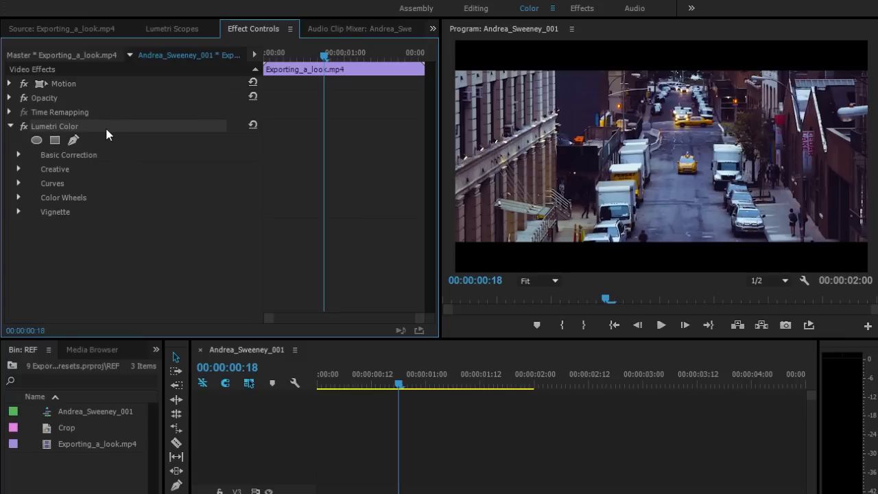
left_click(19, 198)
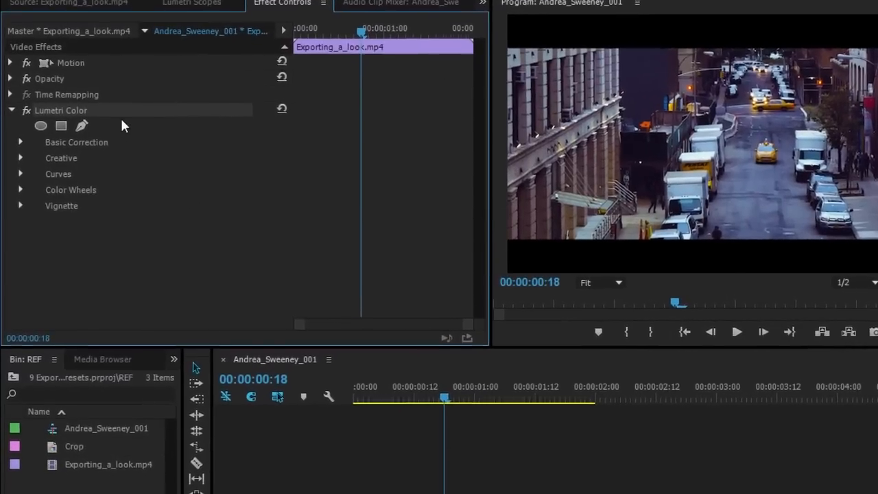
right_click(61, 109)
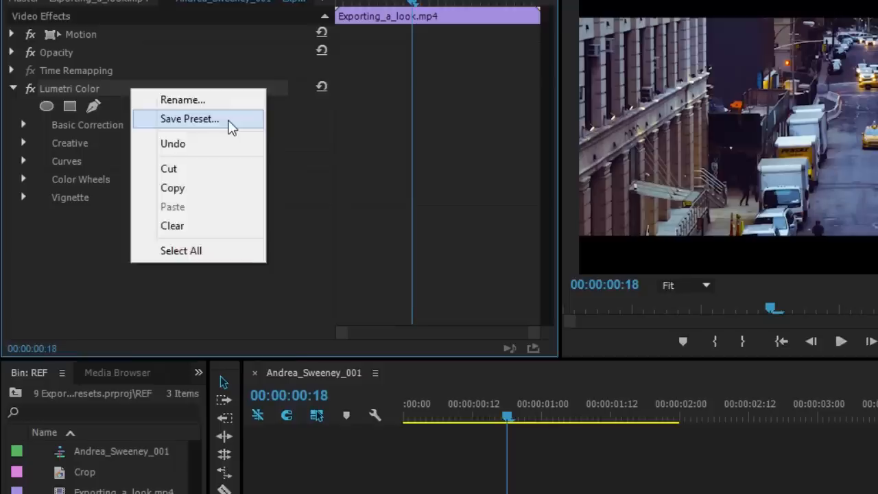
left_click(190, 119)
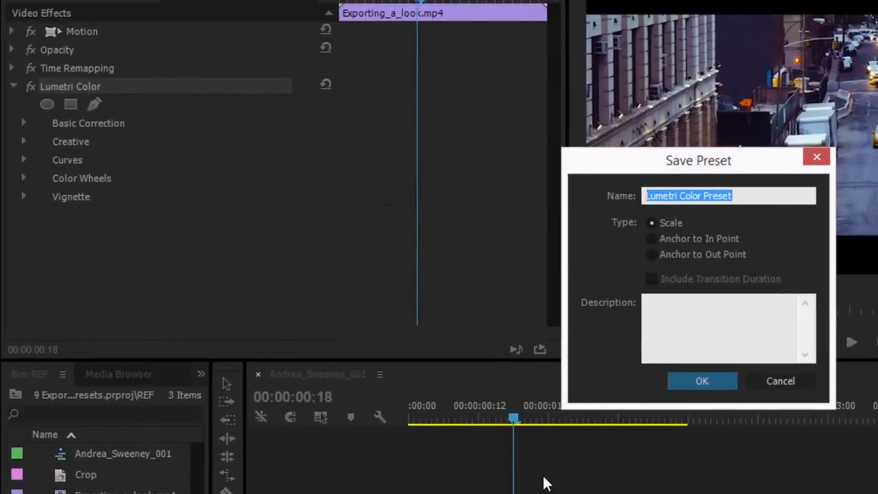
mouse_move(802, 172)
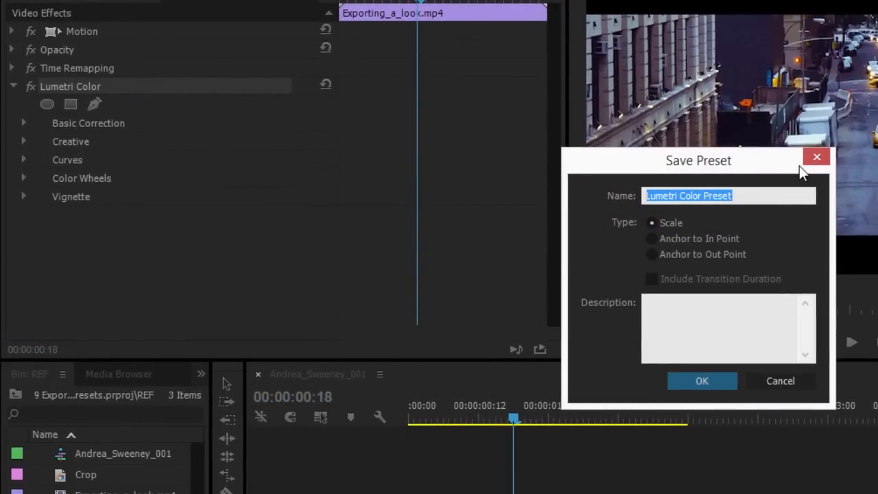
Name the preset NYC Blue Cast, describe it as a great look to use on other clips, and save
type("NYC Blue Cast")
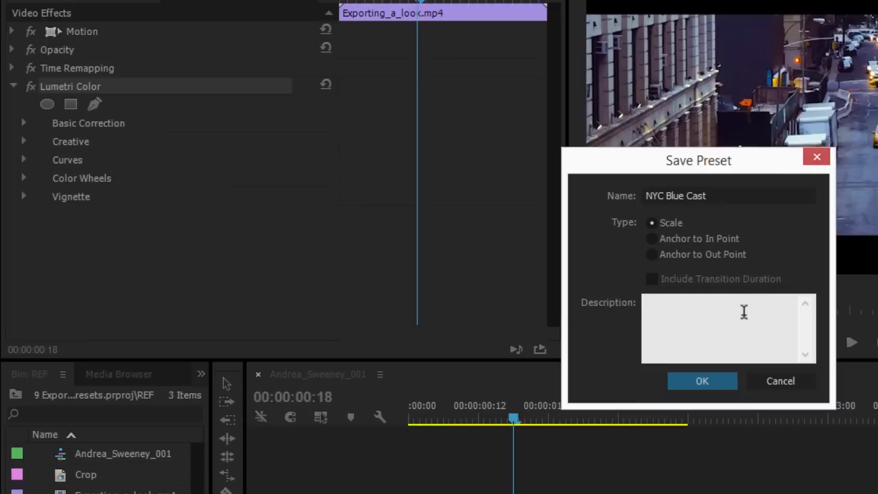
type("This is a great look that I want to")
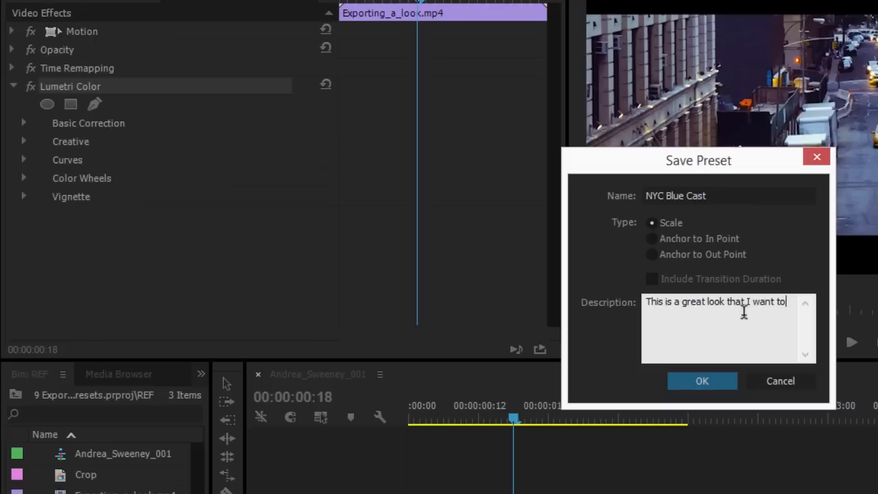
type("use on other clip")
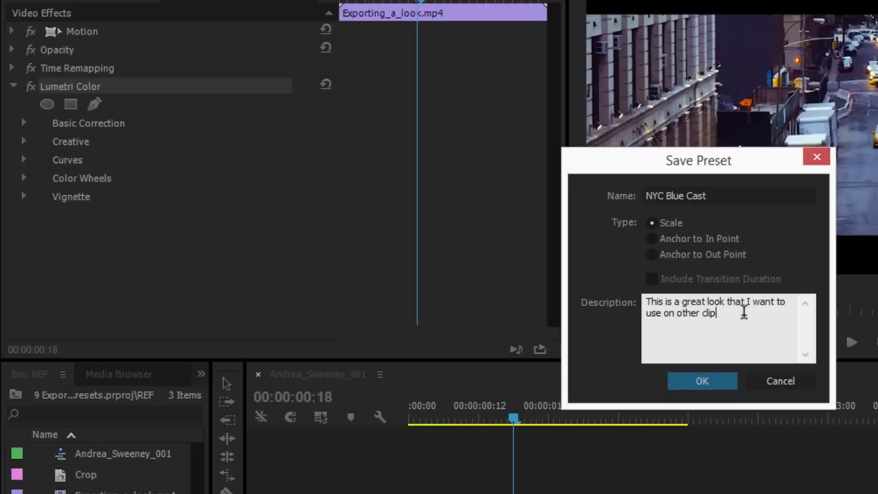
type(".")
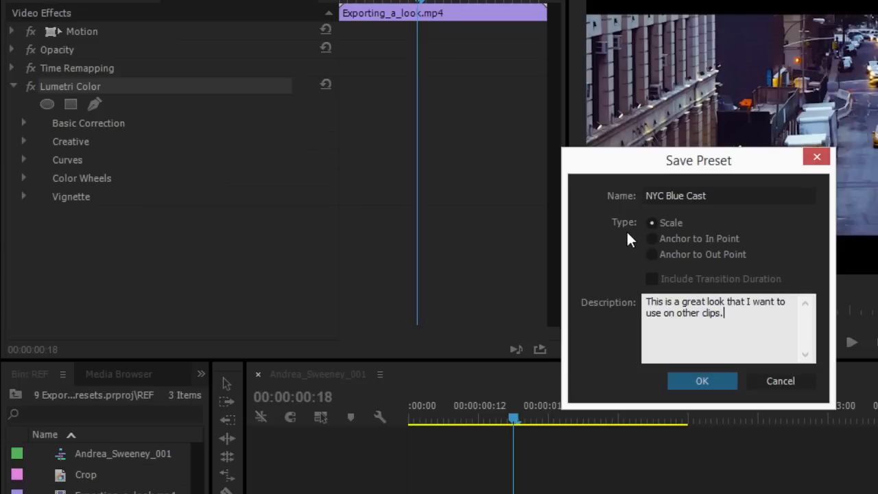
left_click(702, 381)
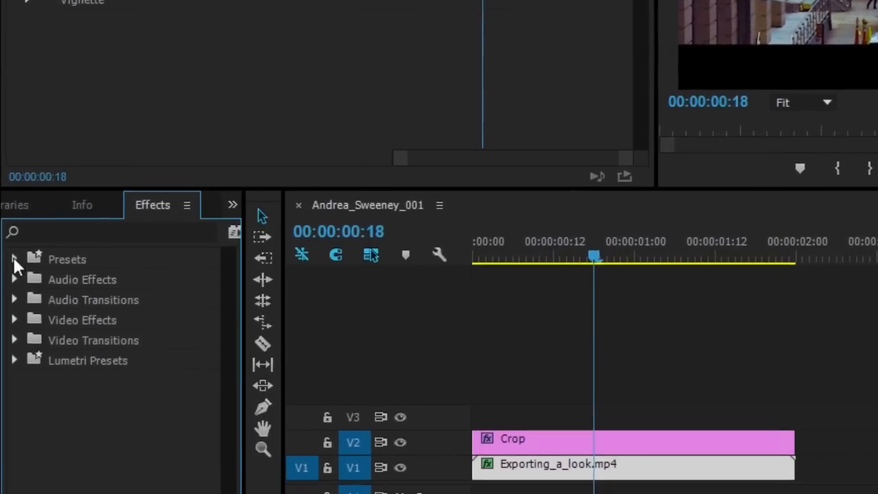
Reveal the saved presets so NYC Blue Cast can be dragged onto the street clip
left_click(16, 259)
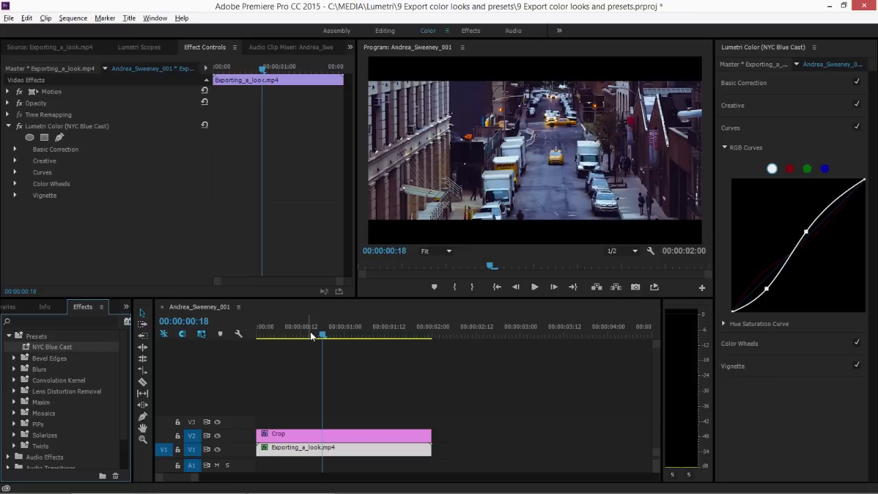
Start exporting the current Lumetri grade as a .look file from the panel menu
left_click(204, 46)
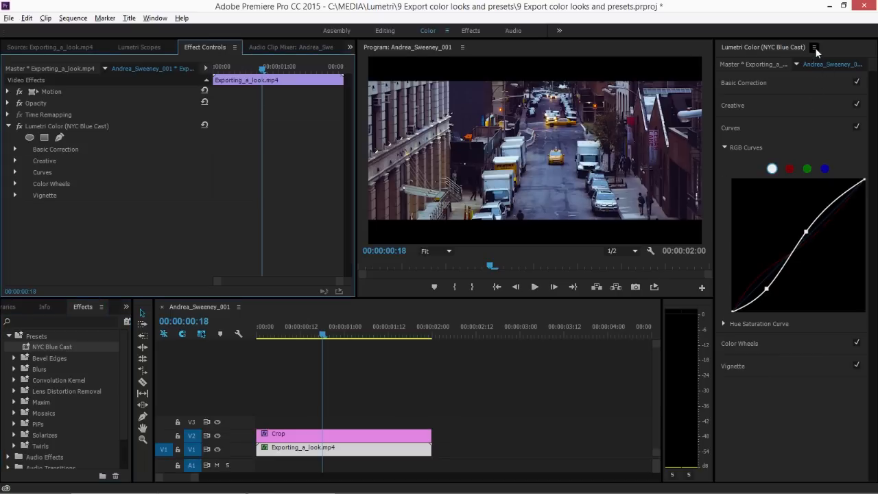
left_click(814, 47)
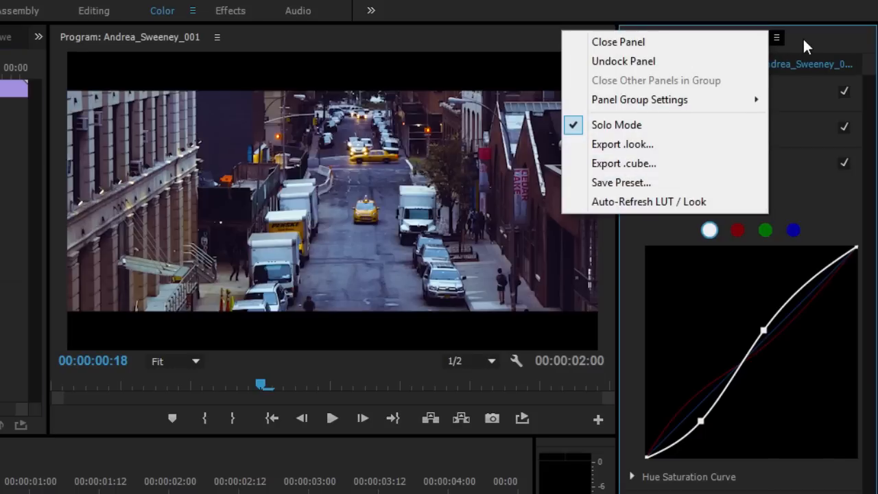
mouse_move(686, 186)
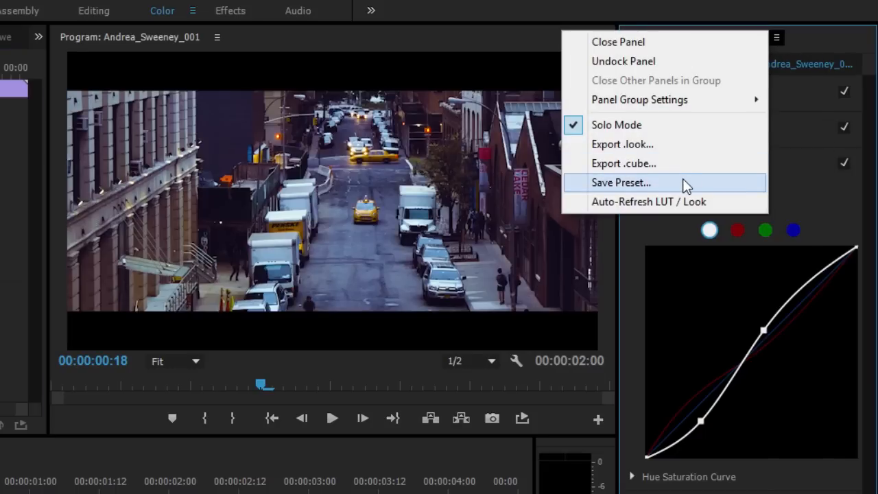
left_click(620, 182)
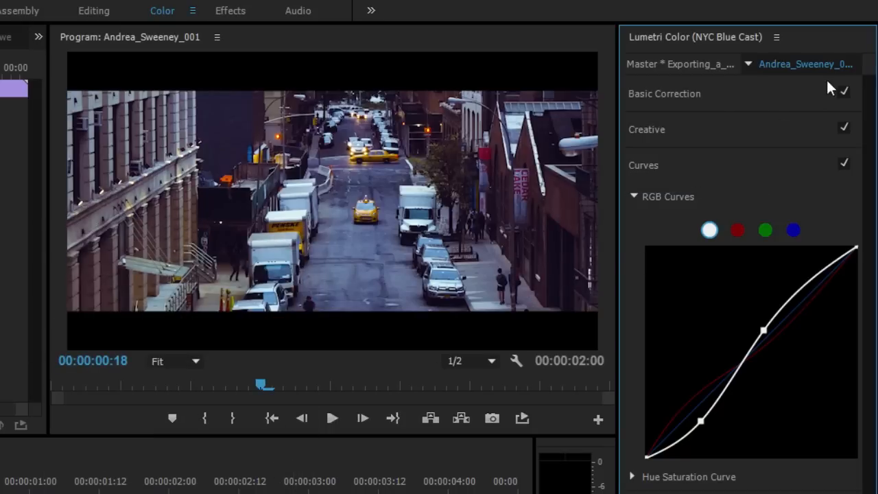
left_click(777, 37)
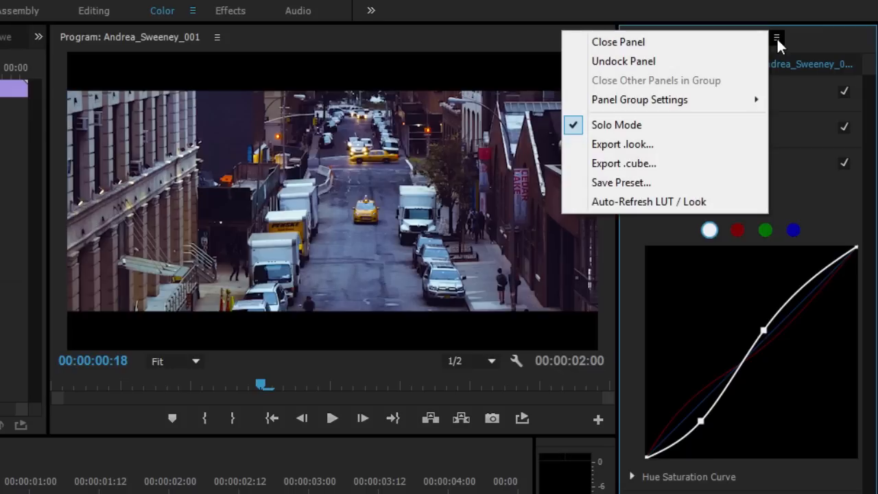
mouse_move(729, 144)
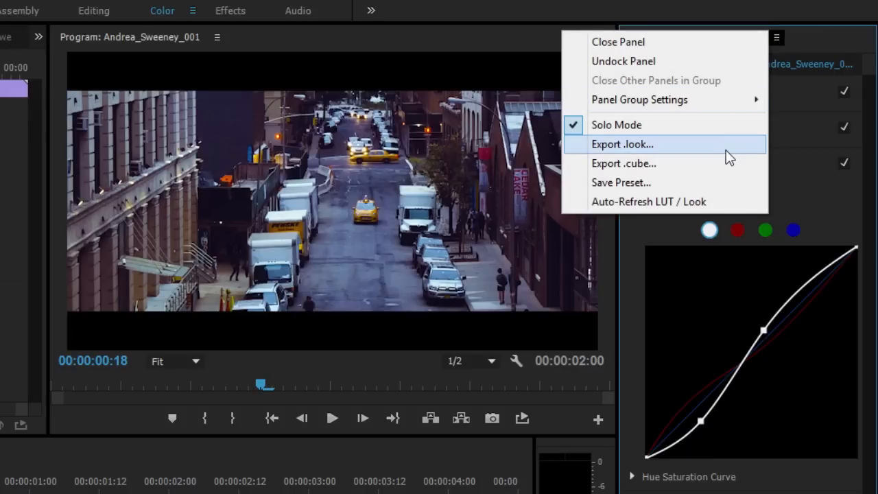
left_click(621, 144)
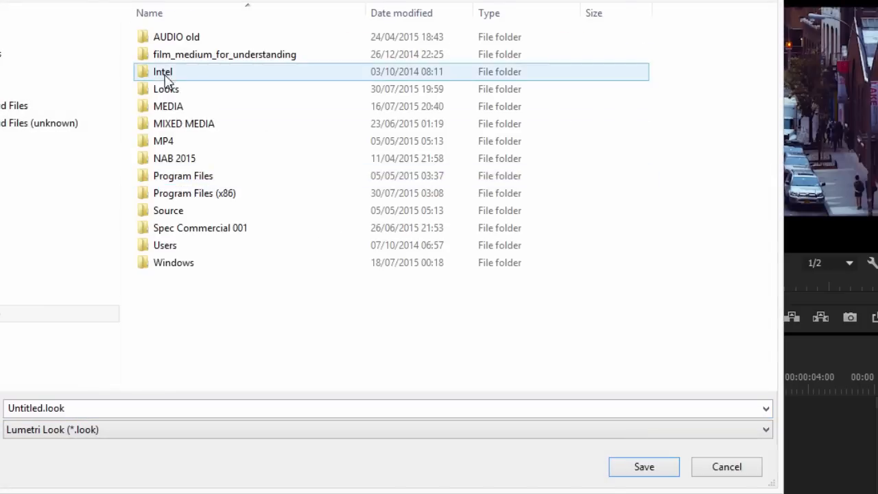
Save the look in the Looks folder as NYC 001.look
double_click(162, 72)
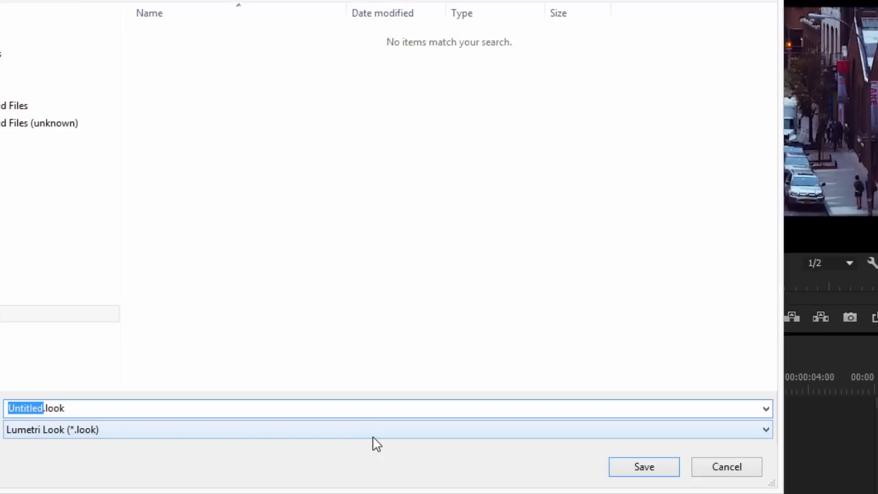
type("NYC 001.look")
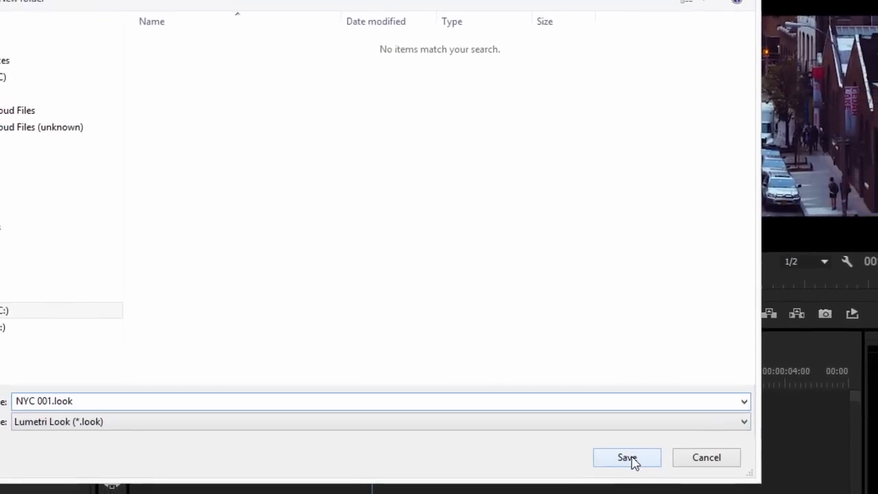
left_click(627, 457)
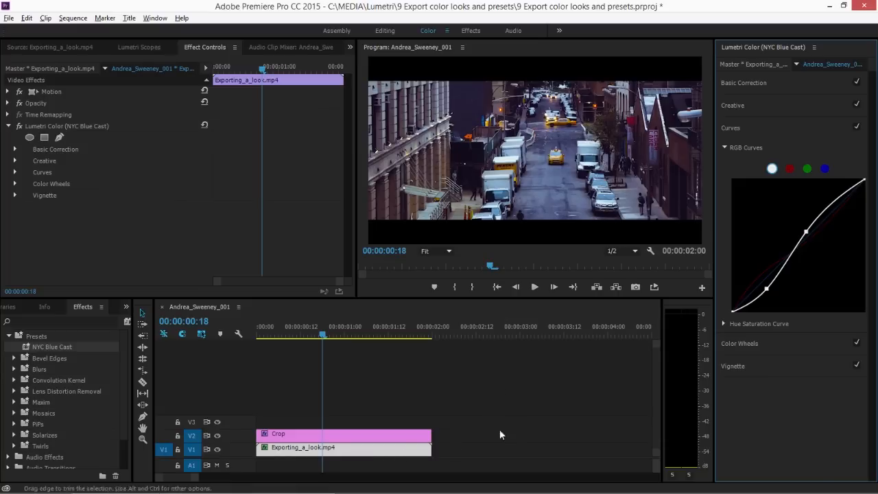
mouse_move(107, 130)
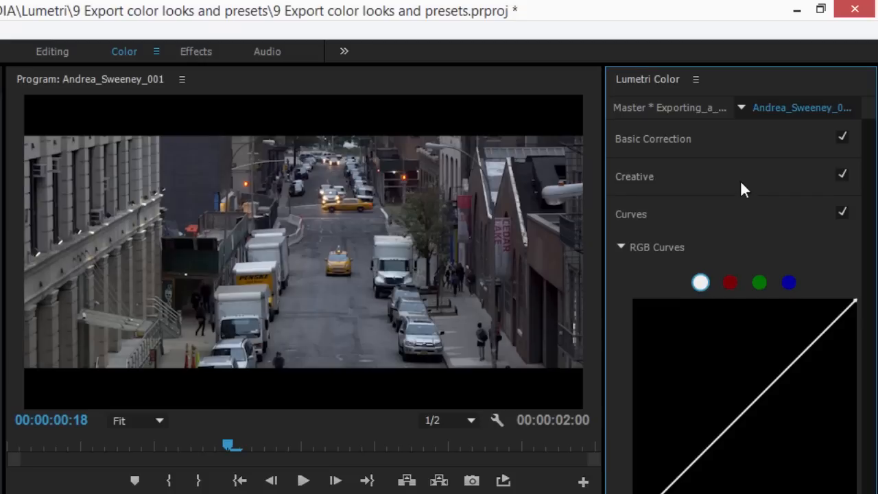
Load NYC 001.look from the Looks folder as the clip's Creative look
left_click(634, 176)
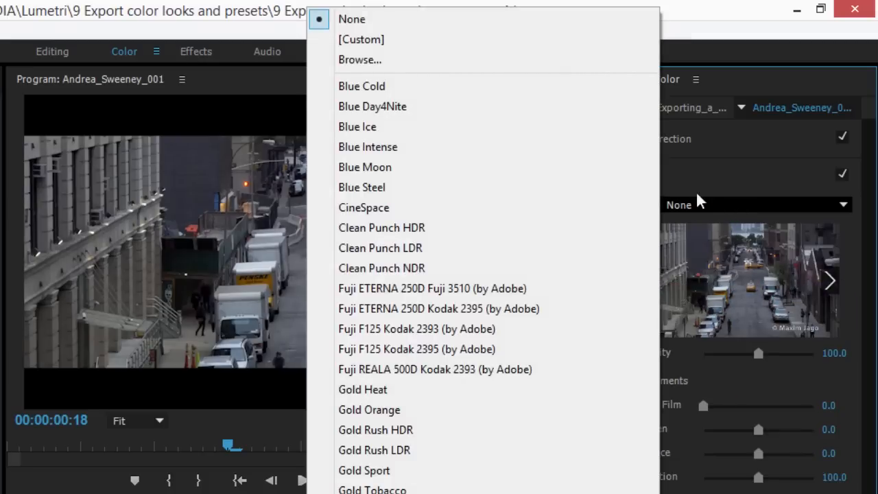
left_click(360, 60)
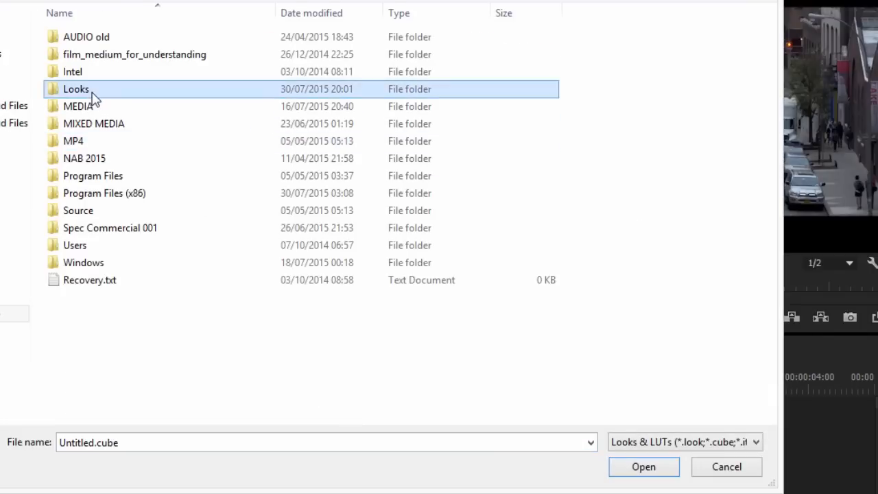
double_click(76, 89)
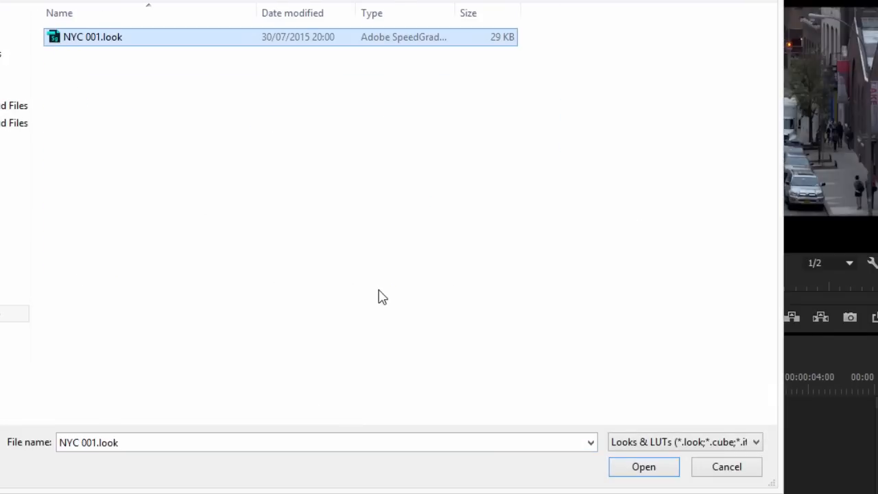
mouse_move(643, 467)
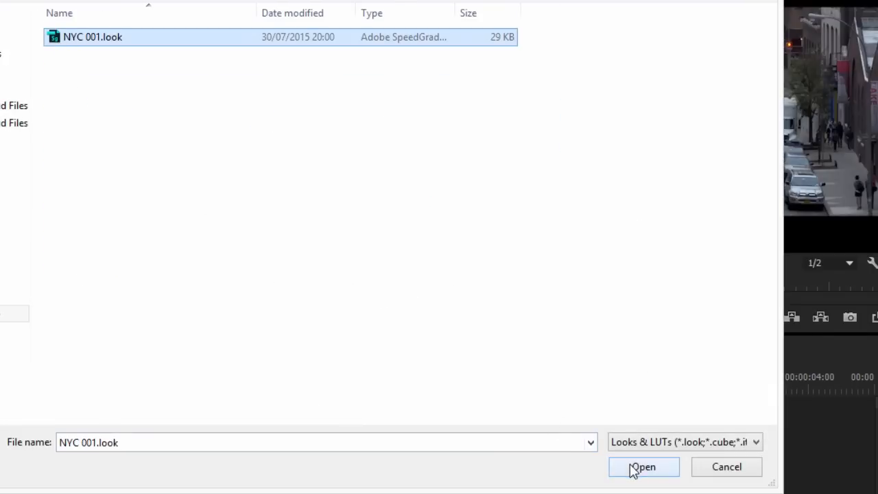
left_click(643, 467)
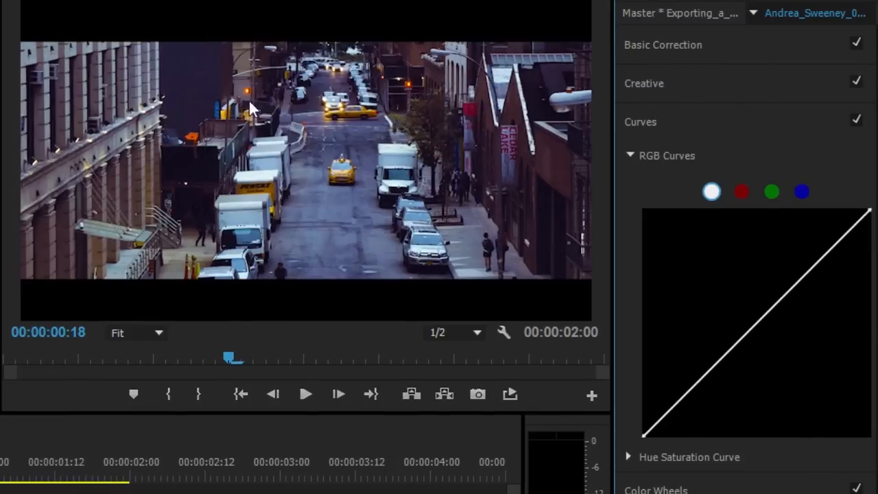
Expand the Creative section to show NYC 001 as the applied look at full intensity
left_click(644, 83)
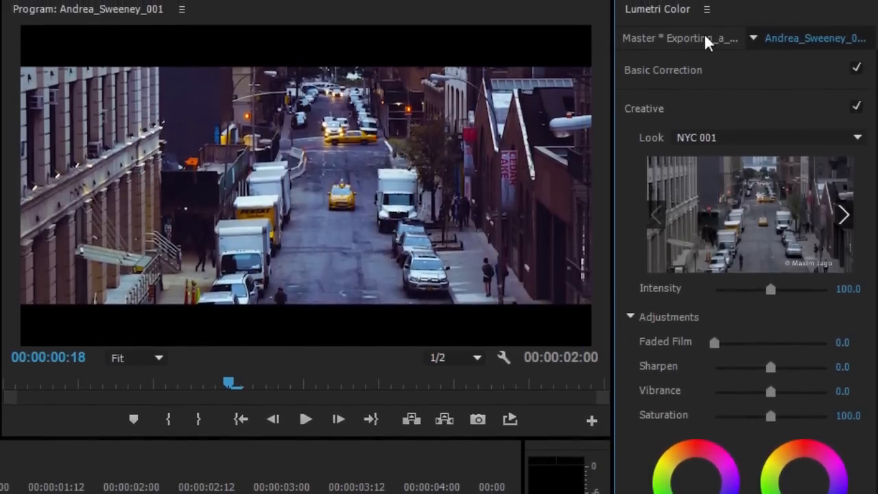
Export the grade as a cube LUT saved as New NYC.cube
left_click(706, 11)
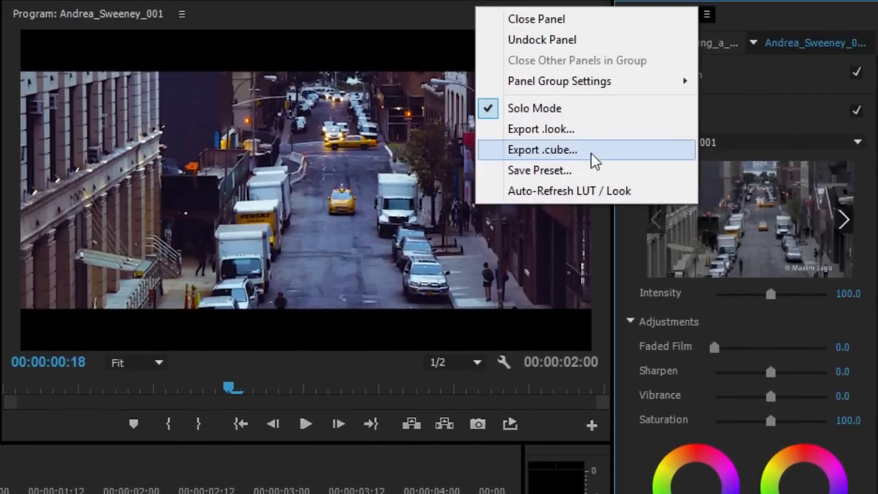
mouse_move(614, 159)
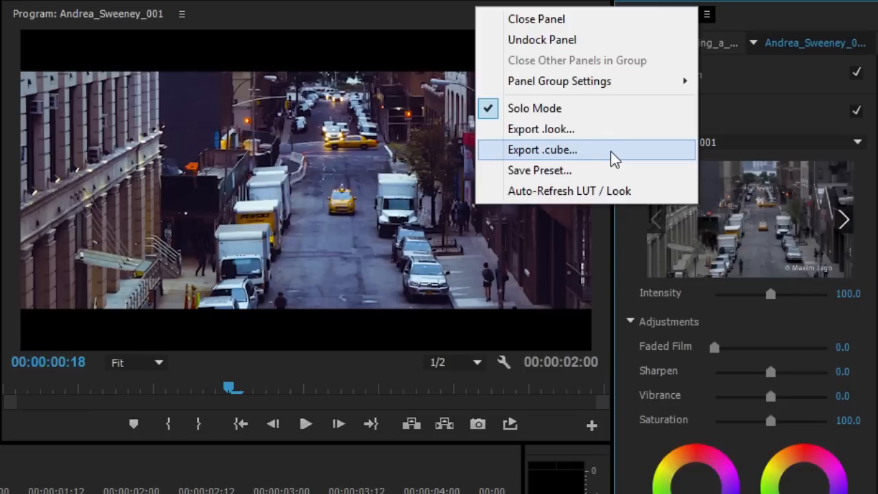
left_click(542, 150)
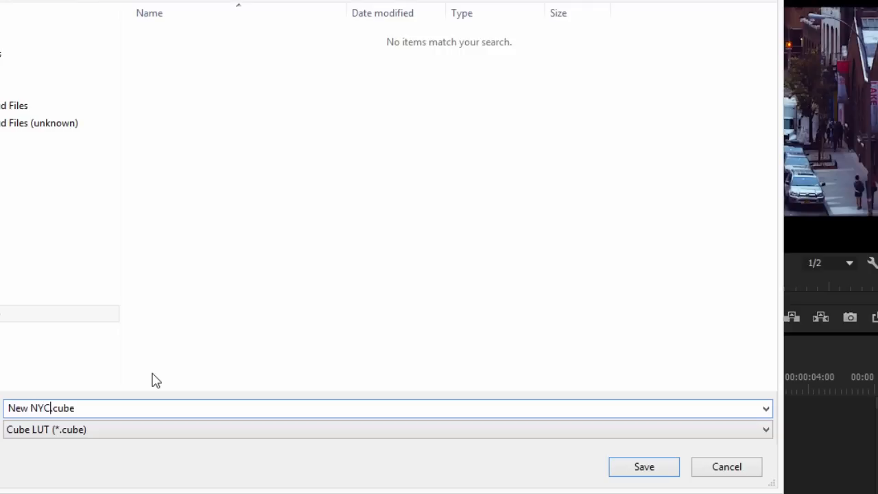
left_click(643, 466)
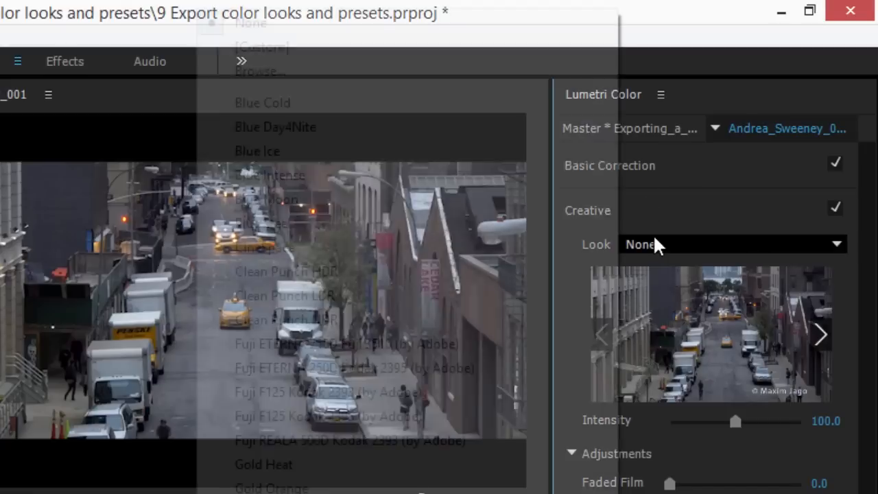
Load New NYC.cube back as the clip's Creative look
left_click(259, 72)
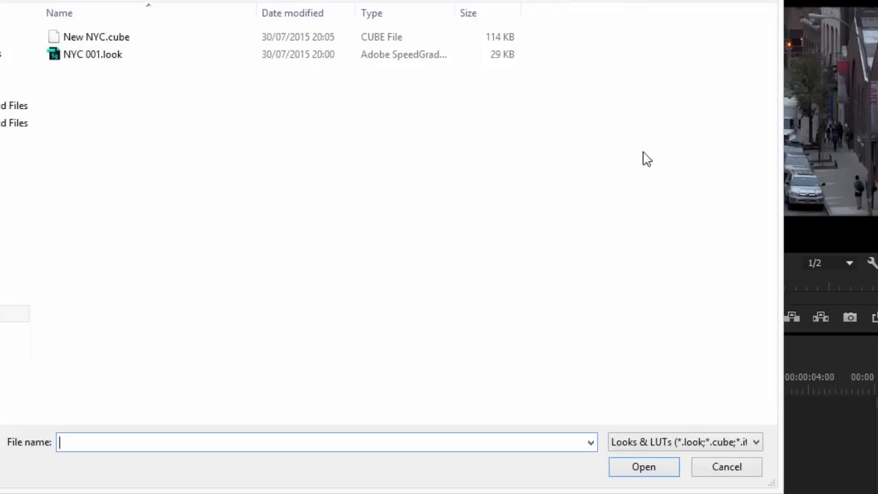
left_click(96, 36)
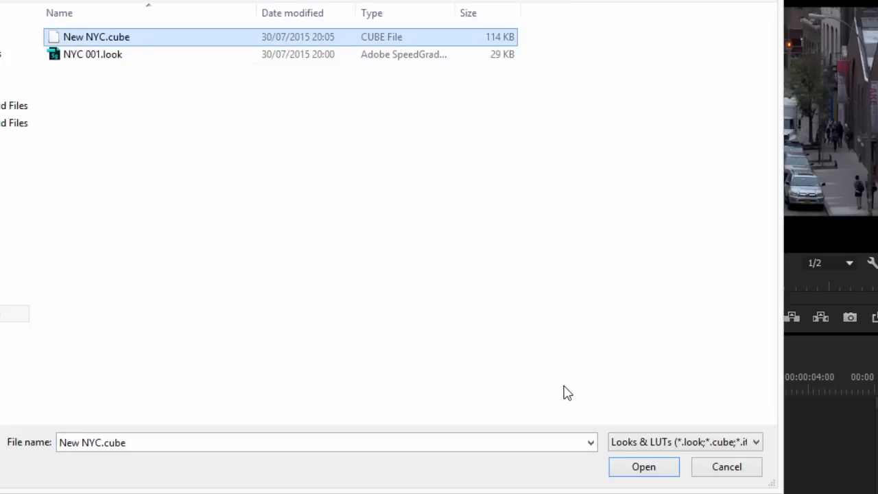
left_click(644, 466)
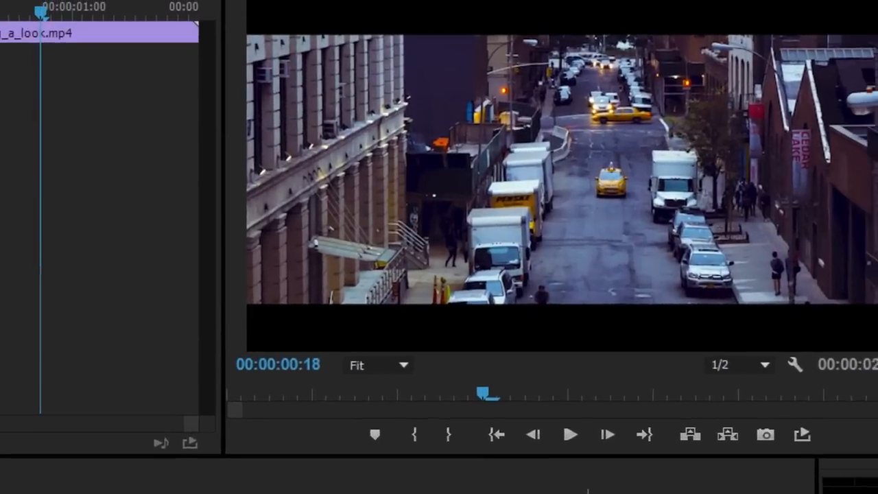